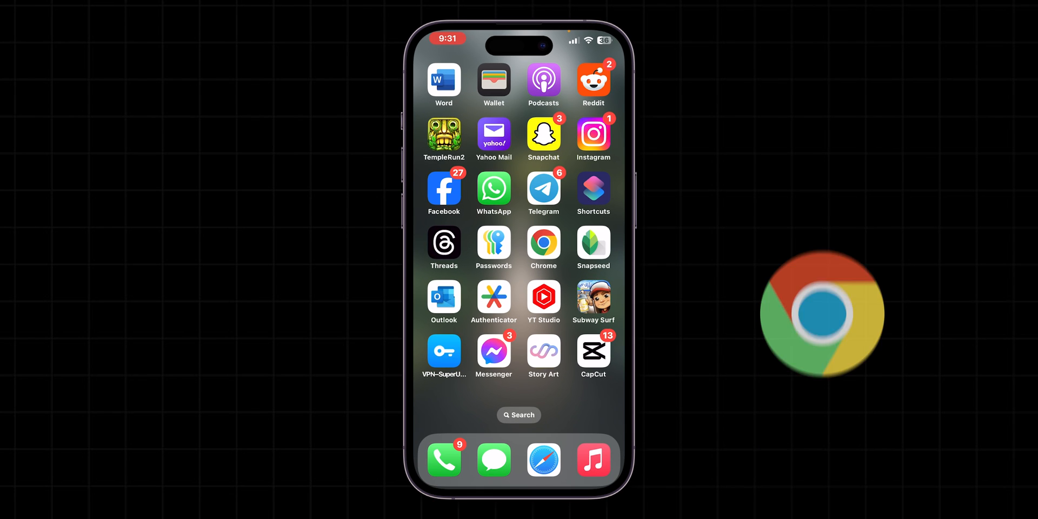
Search Google for 'compress pdf file size' in Chrome and reach the iLovePDF Compress PDF result.
left_click(543, 244)
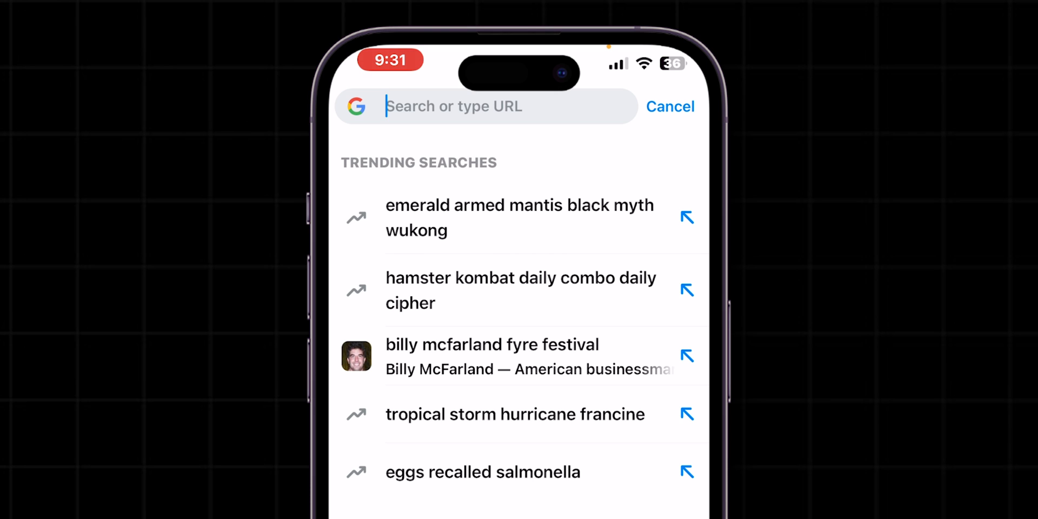
type("compress pdf file size")
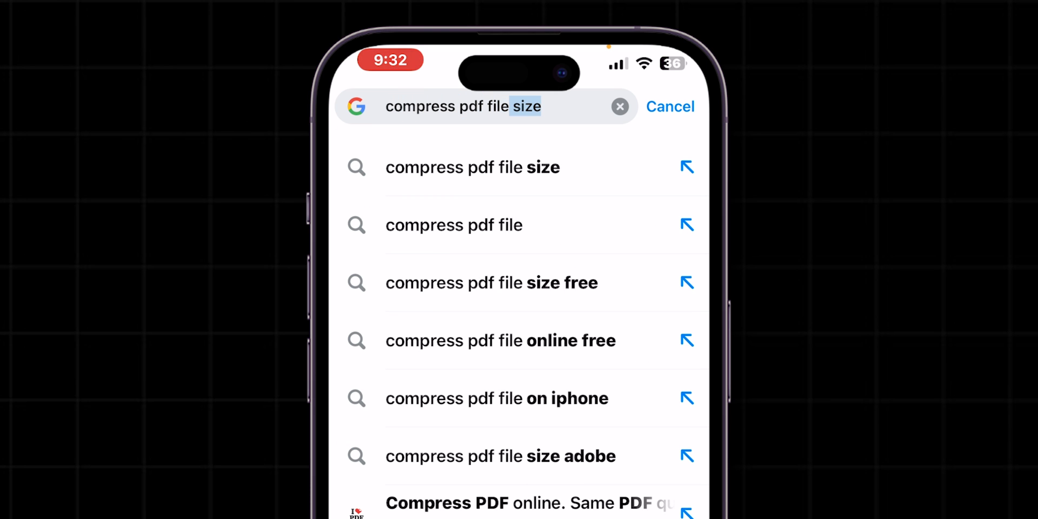
left_click(473, 167)
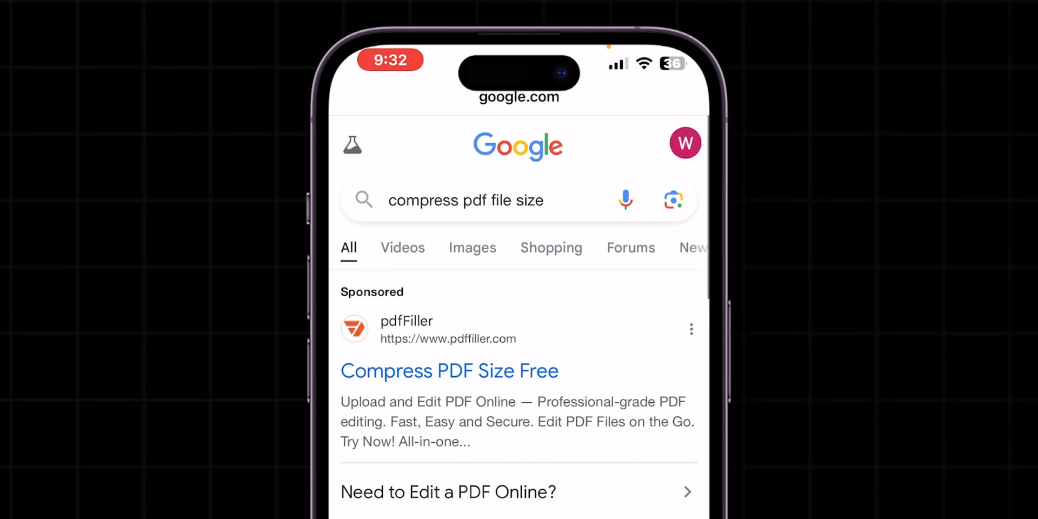
scroll("down", 3)
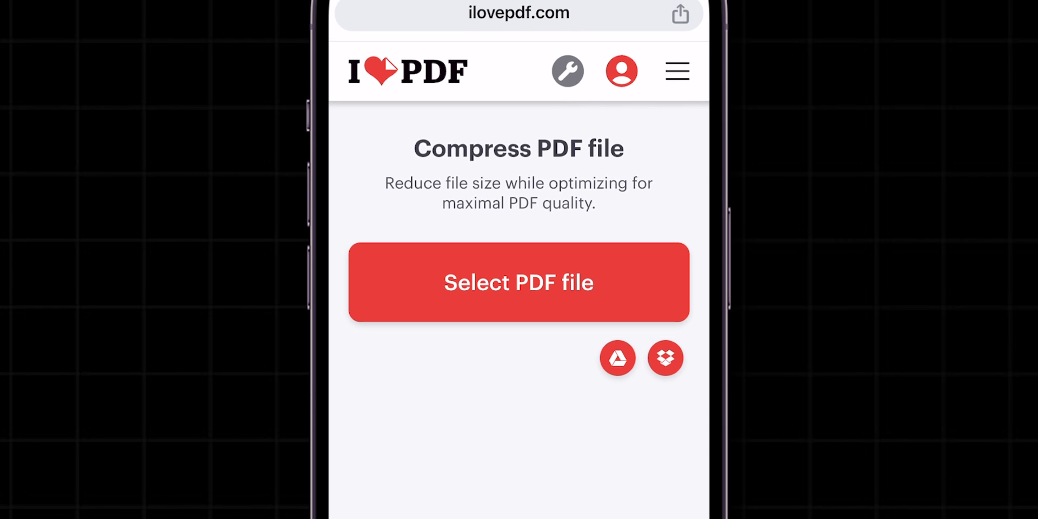
Upload www_electronicshub.pdf from Recents to the compress page.
left_click(518, 283)
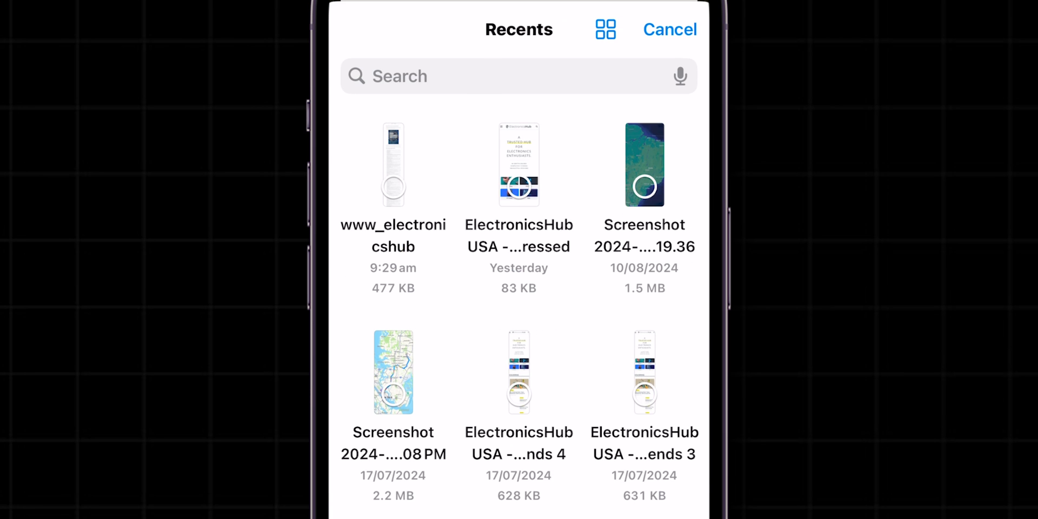
left_click(393, 165)
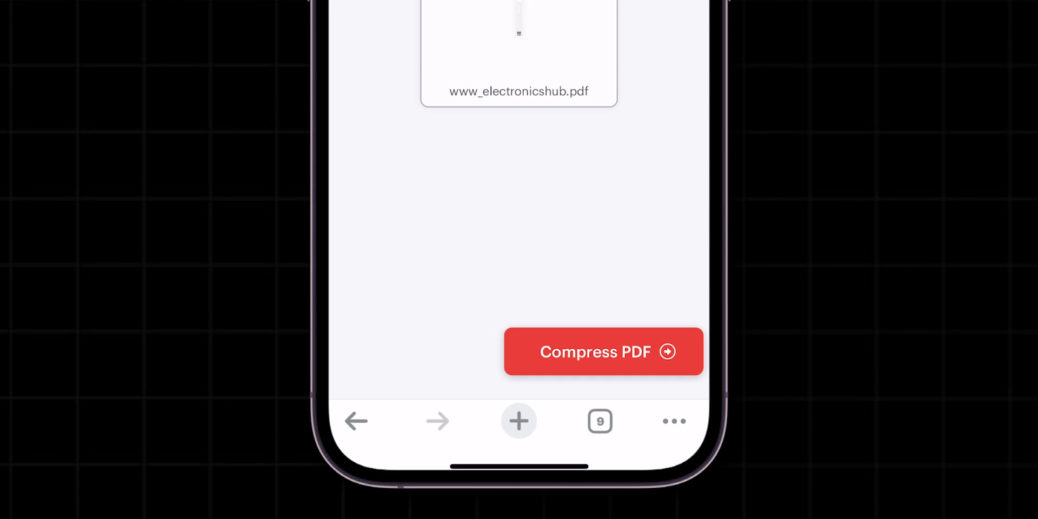
Compress the PDF, shrinking it 15% from 465.56 KB to 396.80 KB.
left_click(602, 350)
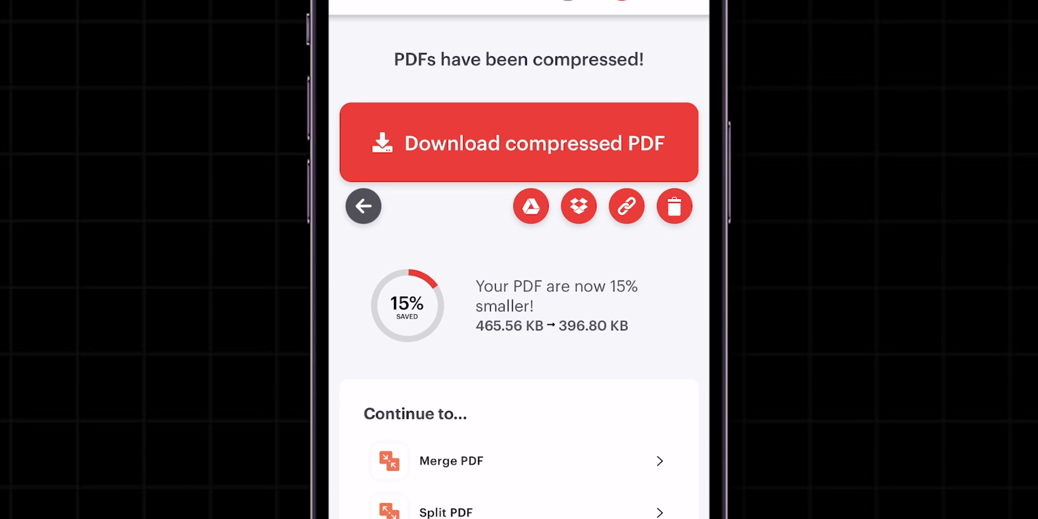
scroll("down", 3)
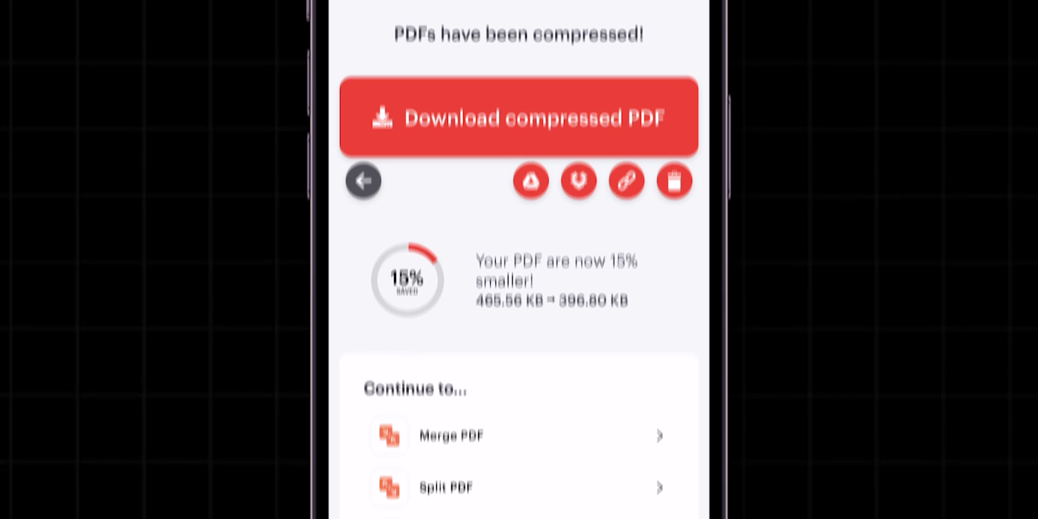
Download www_electronicshub_compressed.pdf, saving it to Files.
left_click(518, 117)
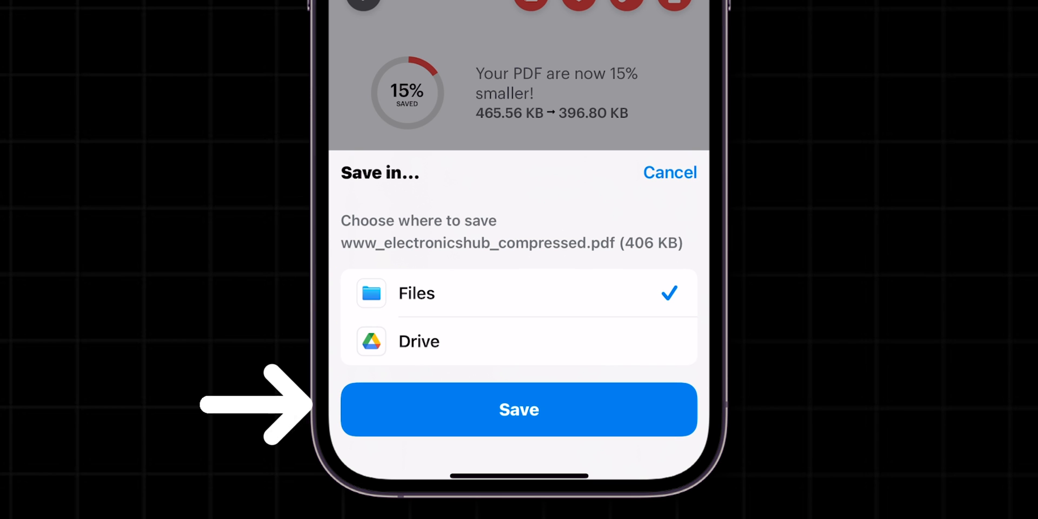
left_click(518, 409)
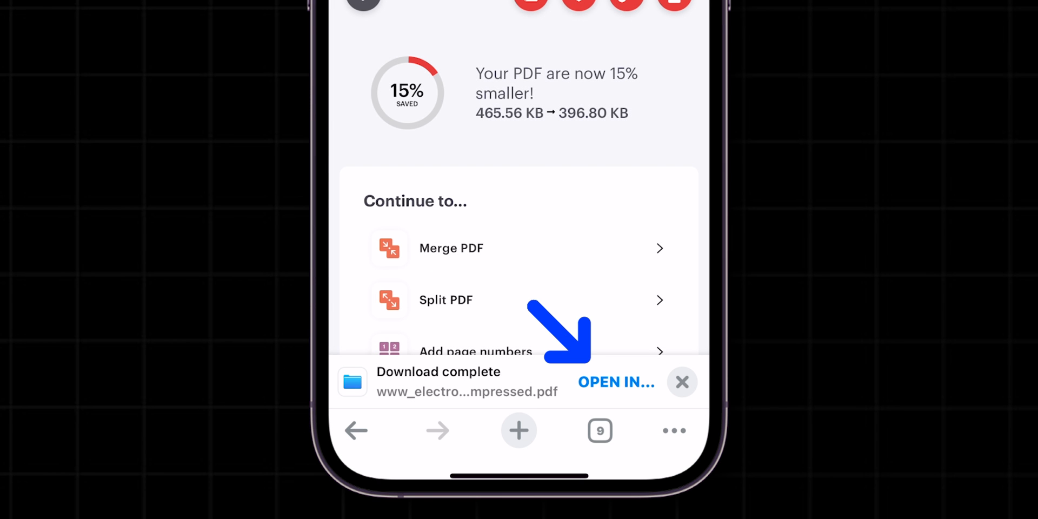
Send the downloaded PDF via Save to Files, with On My iPhone offered as location.
left_click(615, 381)
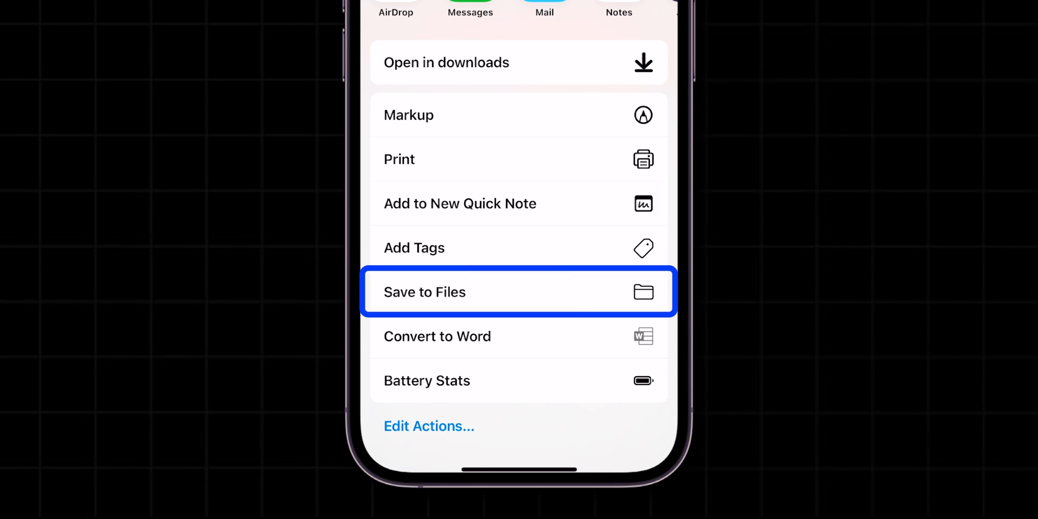
left_click(518, 292)
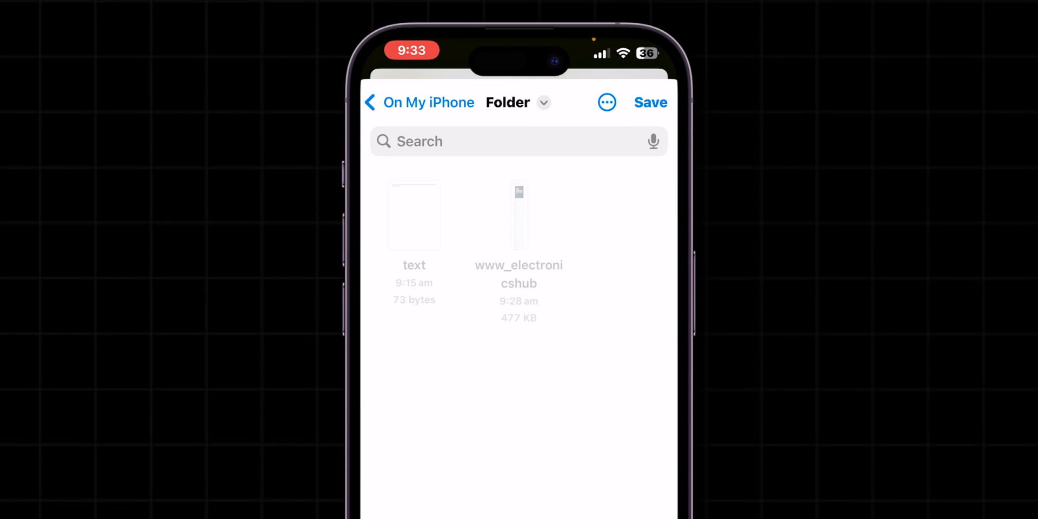